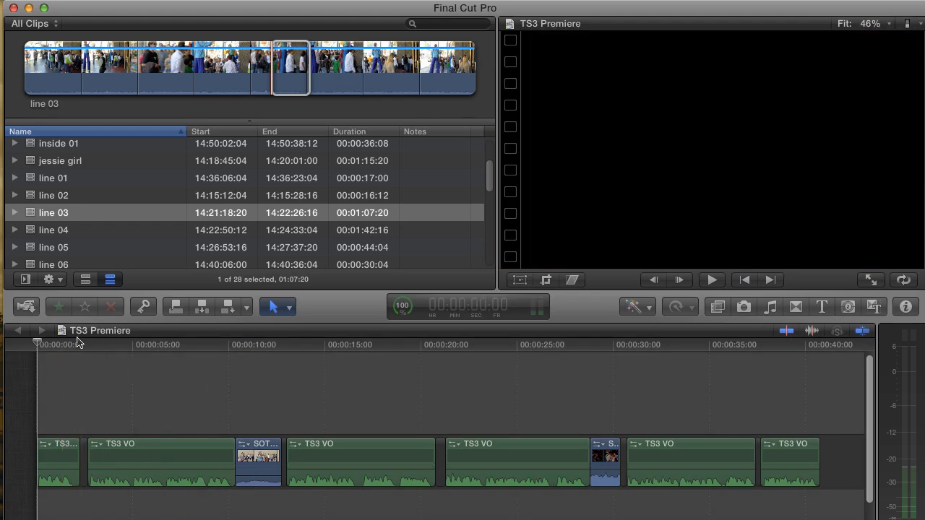
Step: Mark a 1:19 favorite range in line 01 and connect it at the TS3 Premiere start
click(252, 345)
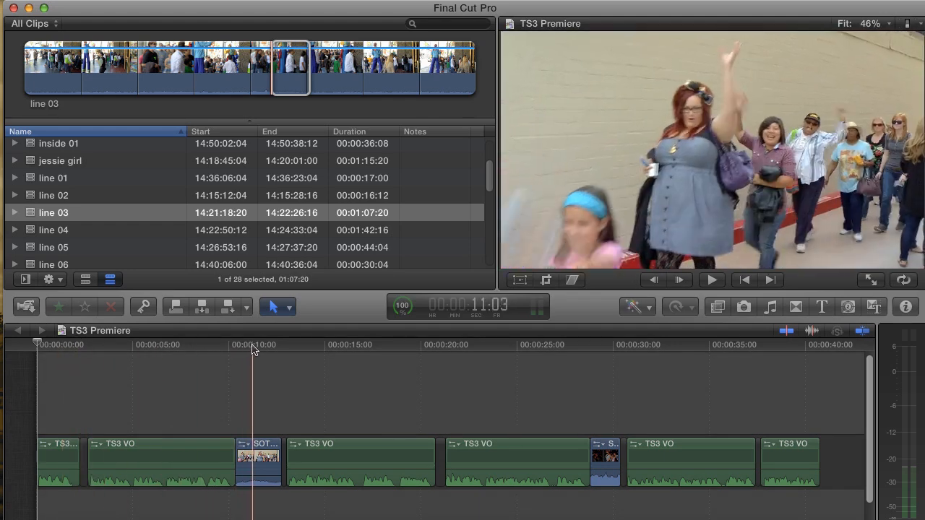
click(591, 345)
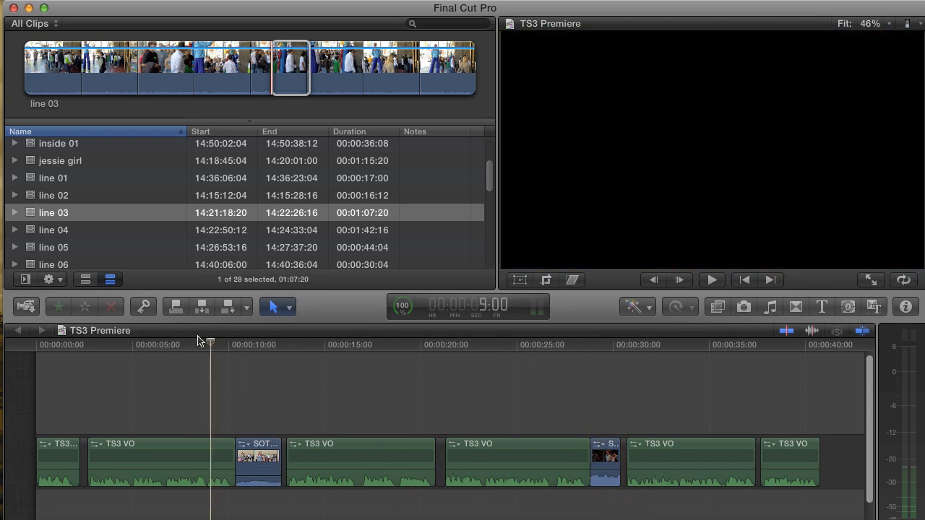
click(255, 345)
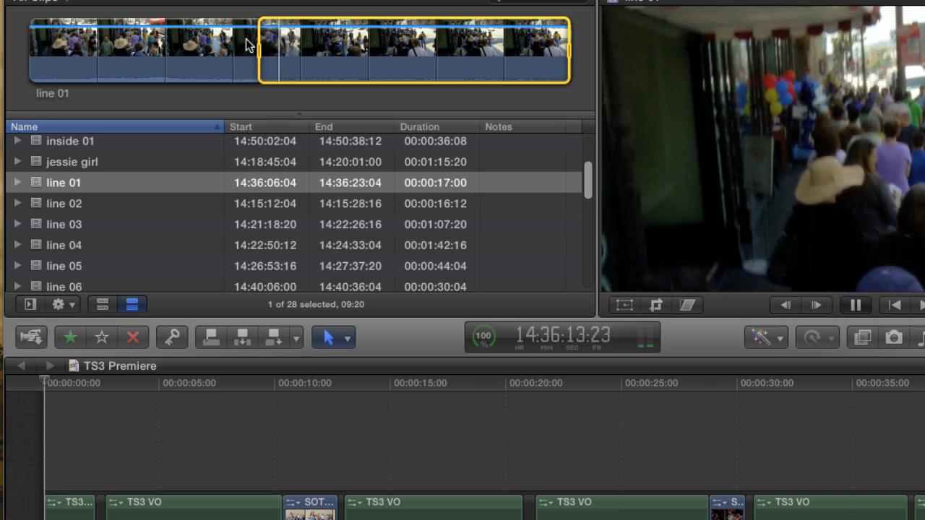
key(i)
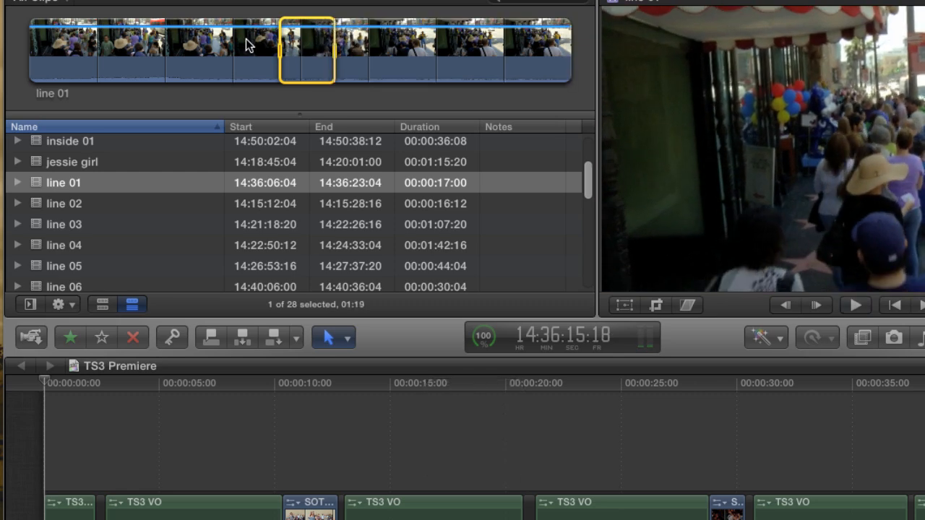
key(f)
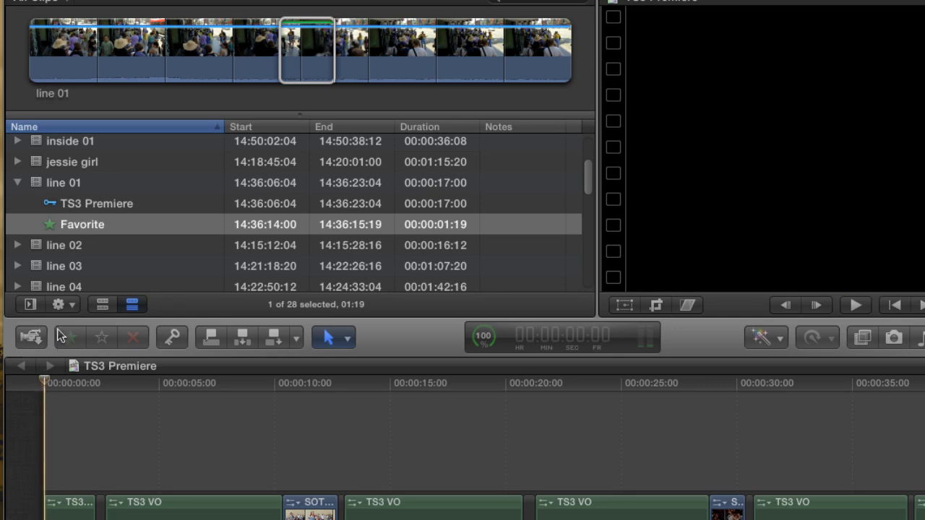
key(q)
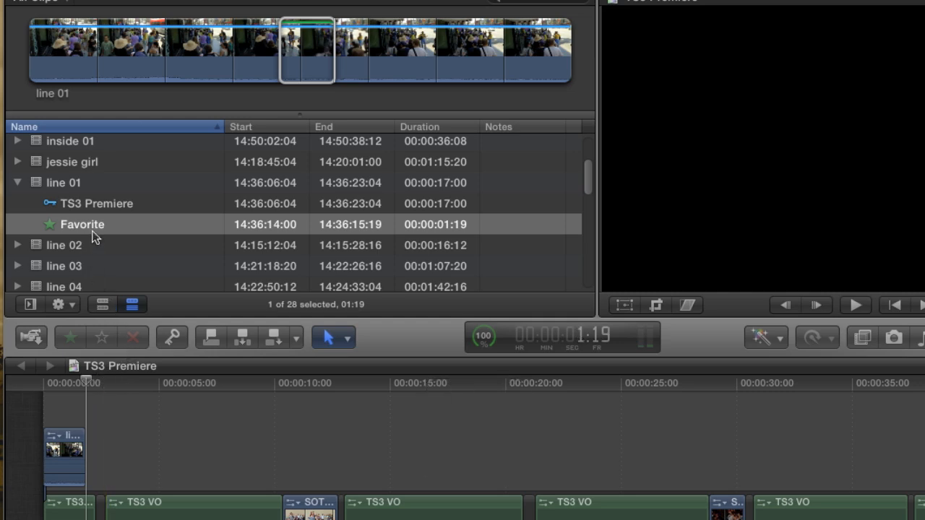
mouse_move(132, 285)
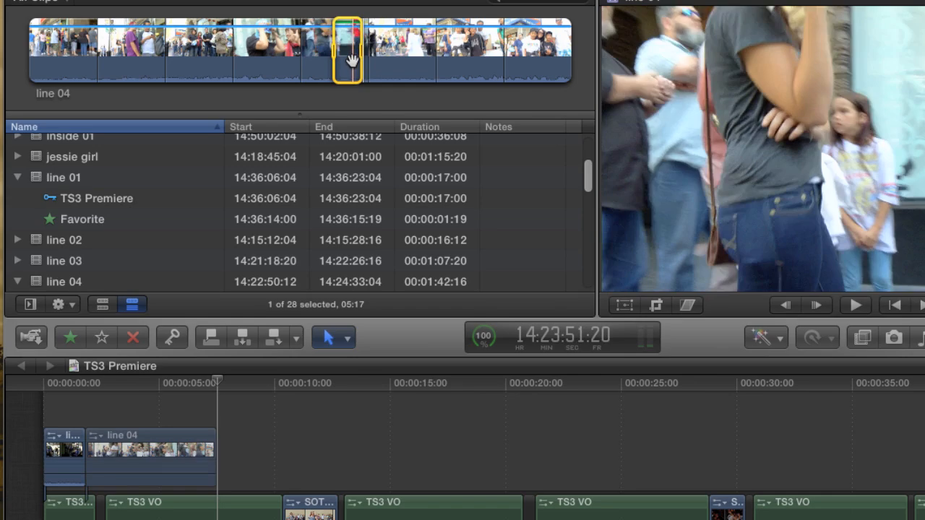
Step: Select the jessie girl clip and move the playhead toward the b-roll start
click(71, 156)
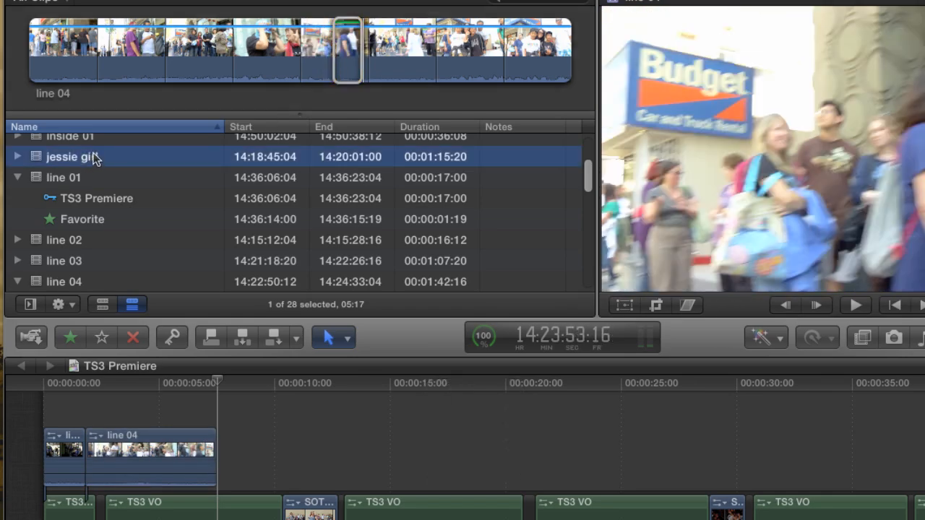
click(71, 157)
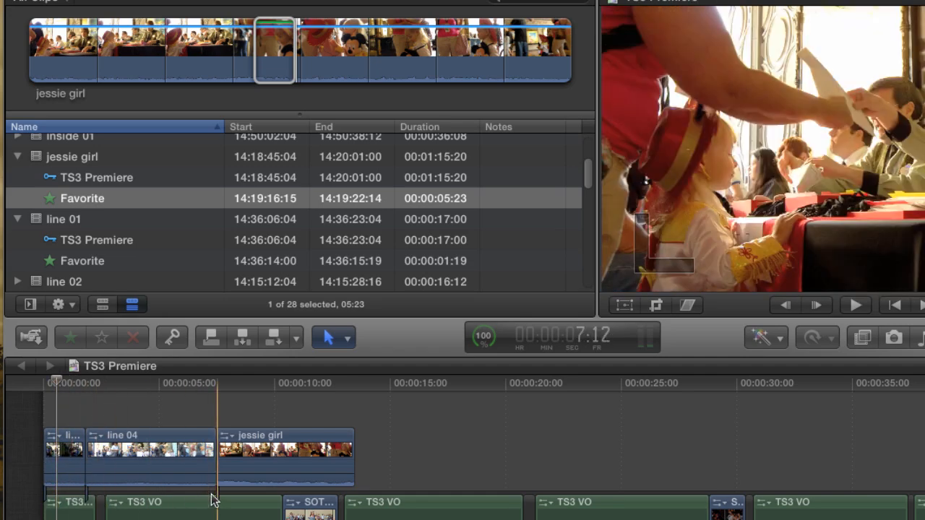
click(309, 383)
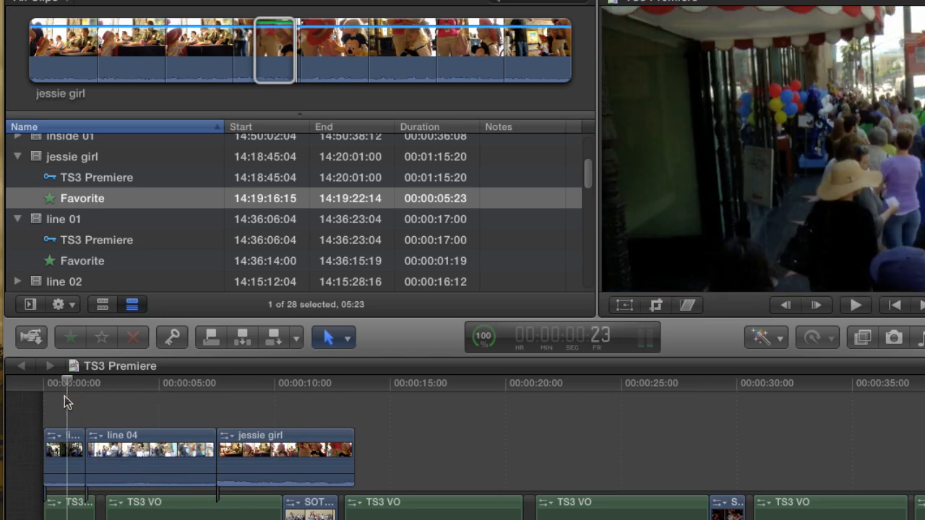
click(194, 396)
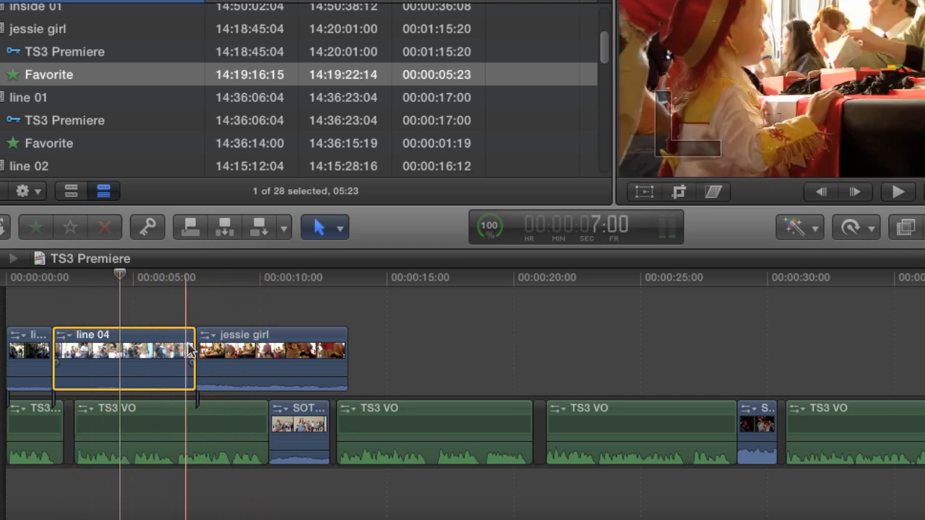
Step: Undo the line 04 edit trim, then shorten jessie girl's end to around ten seconds
drag(192, 354, 141, 354)
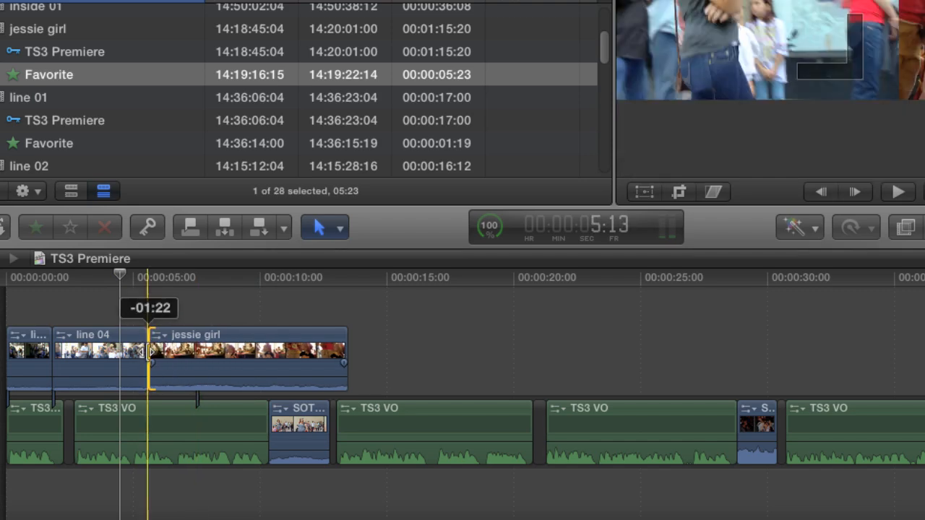
key(cmd+z)
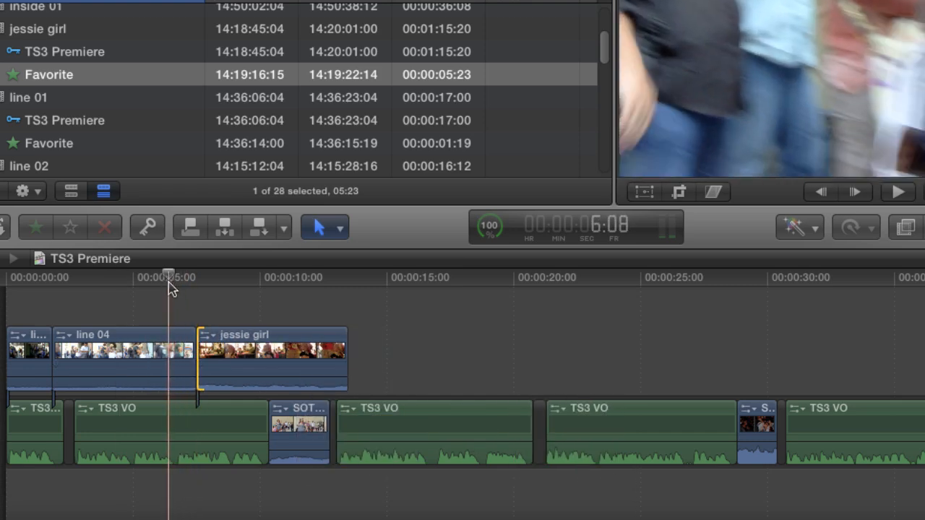
click(109, 277)
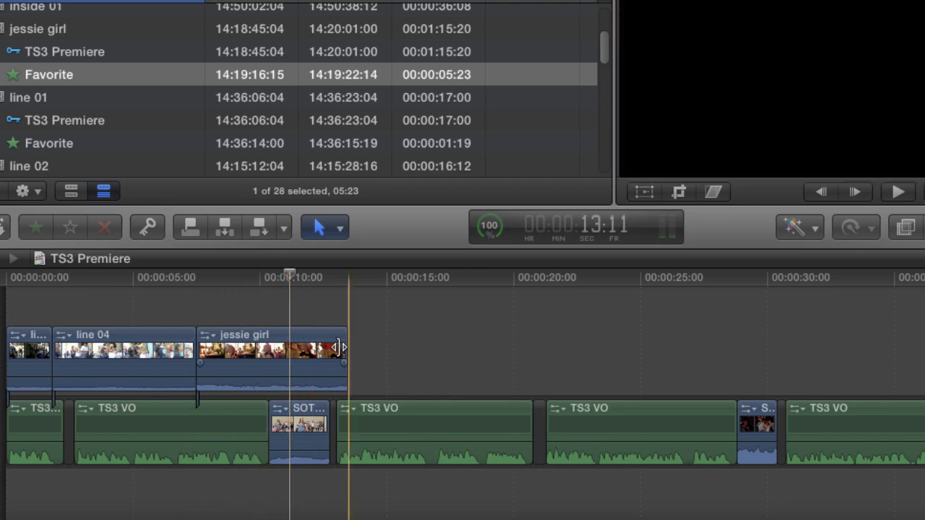
drag(341, 347, 266, 347)
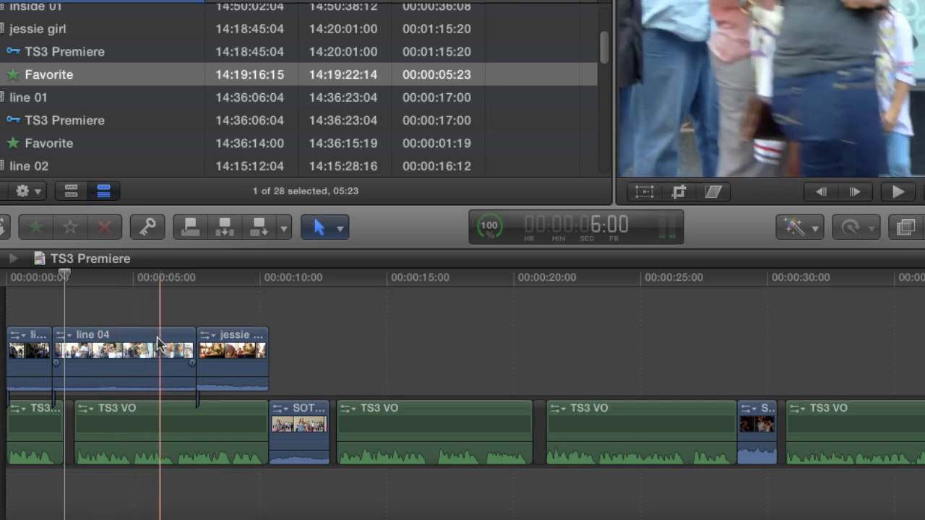
click(73, 349)
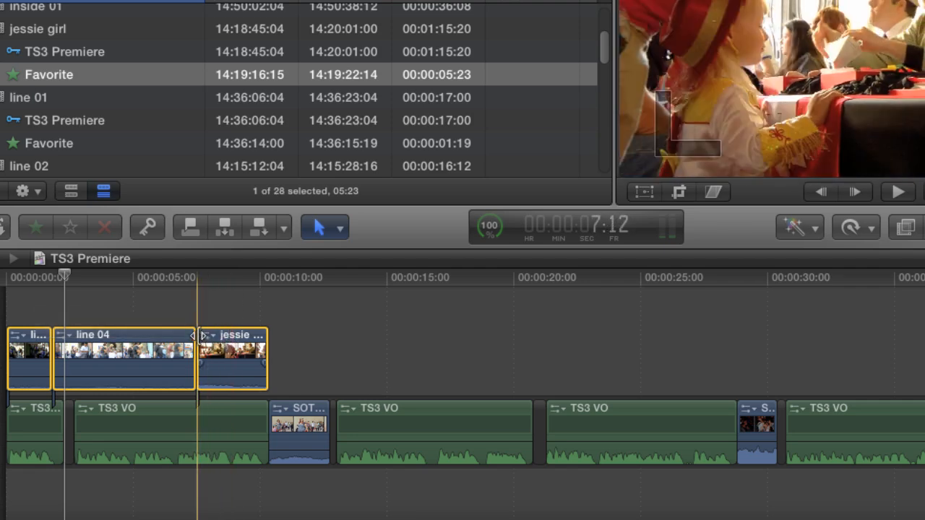
Step: Combine the line 01, line 04 and jessie girl shots into one compound clip
key(cmd+g)
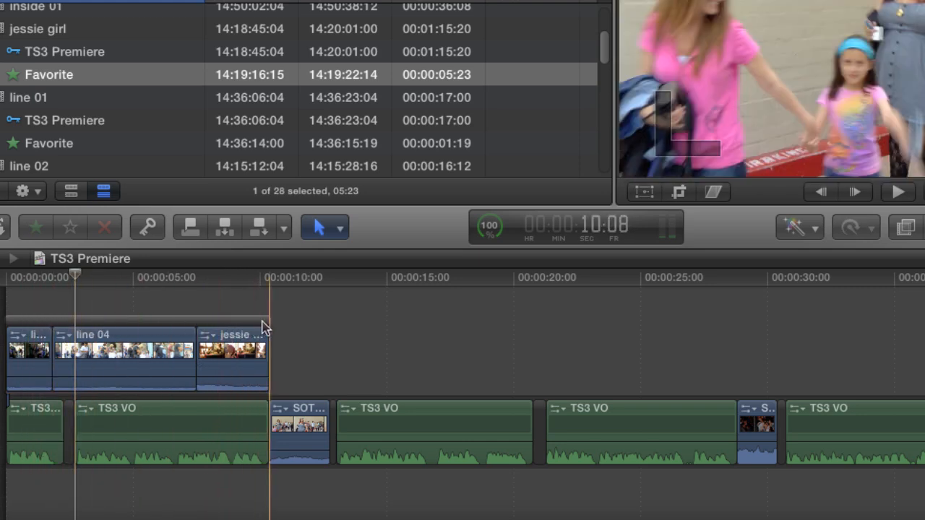
click(107, 327)
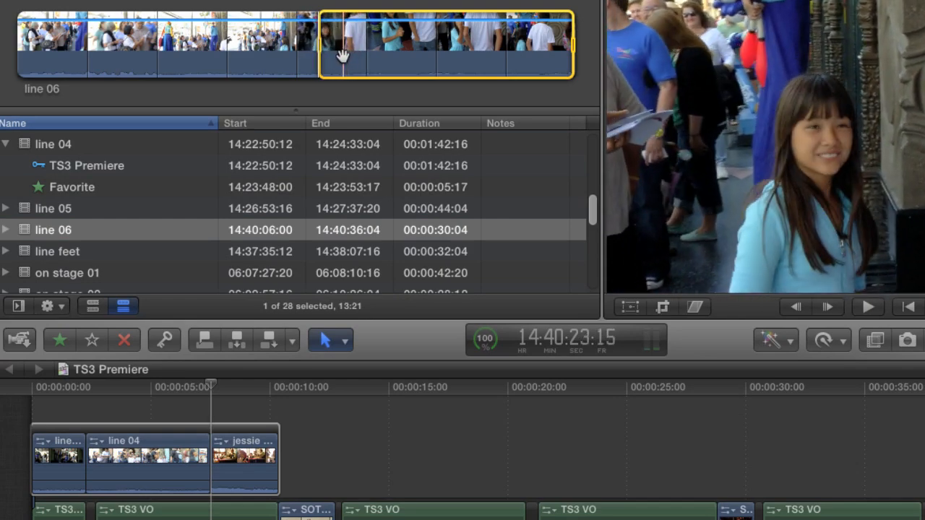
Step: Append the marked line 06 range as the fourth clip of the b-roll storyline
key(e)
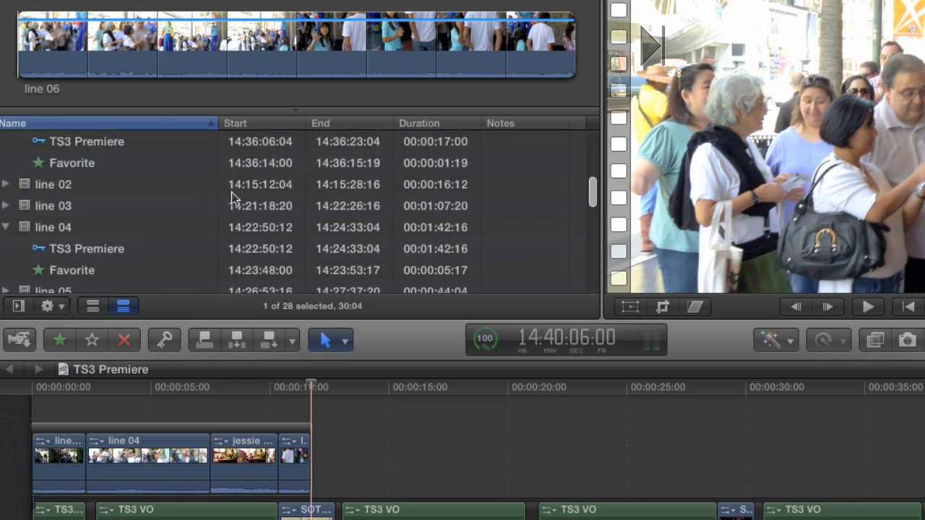
Step: Mark a short line 02 range and connect it above the compound clip
click(52, 184)
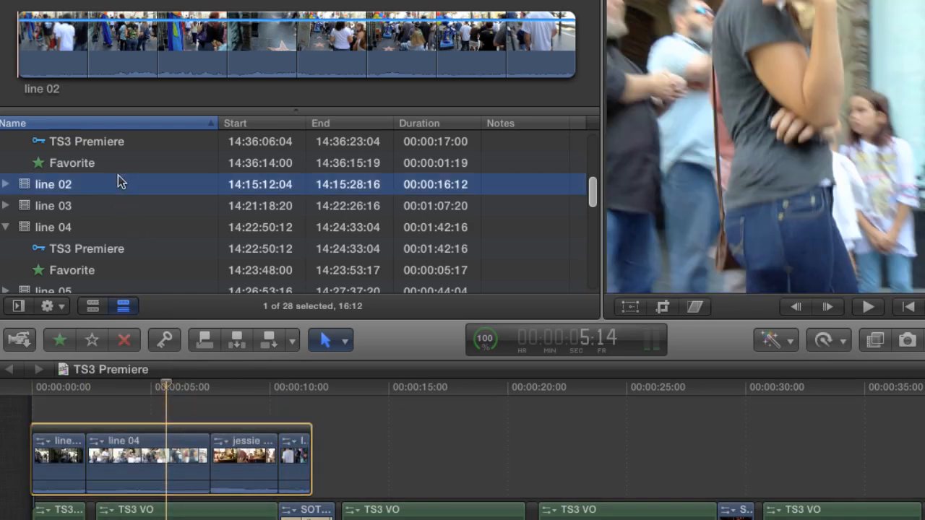
click(117, 40)
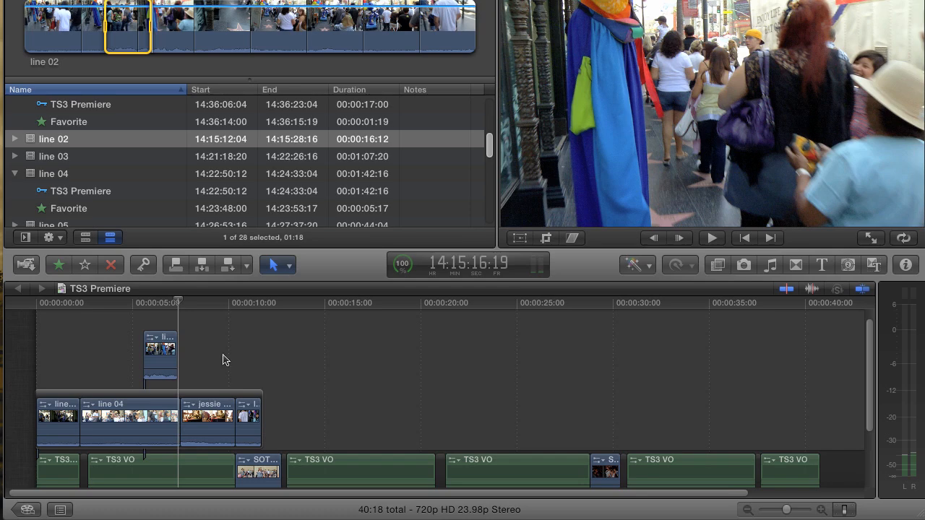
click(160, 354)
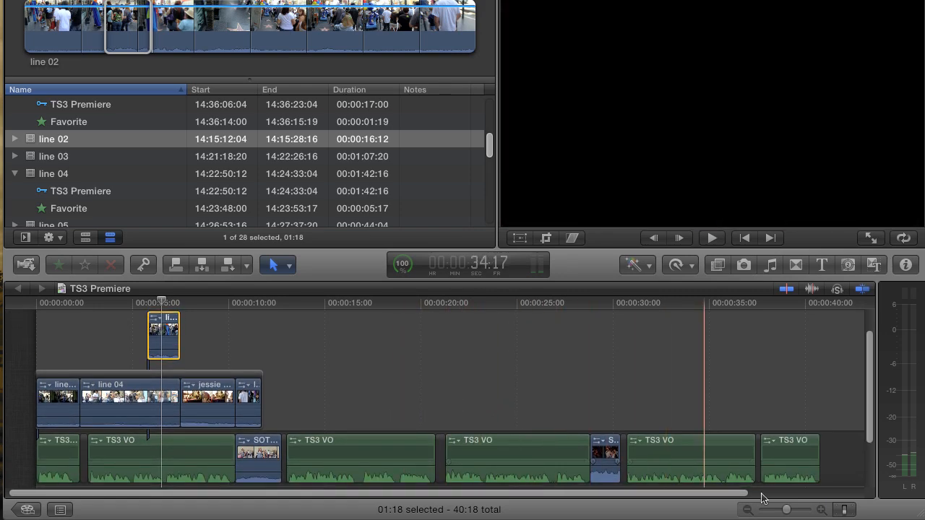
click(843, 509)
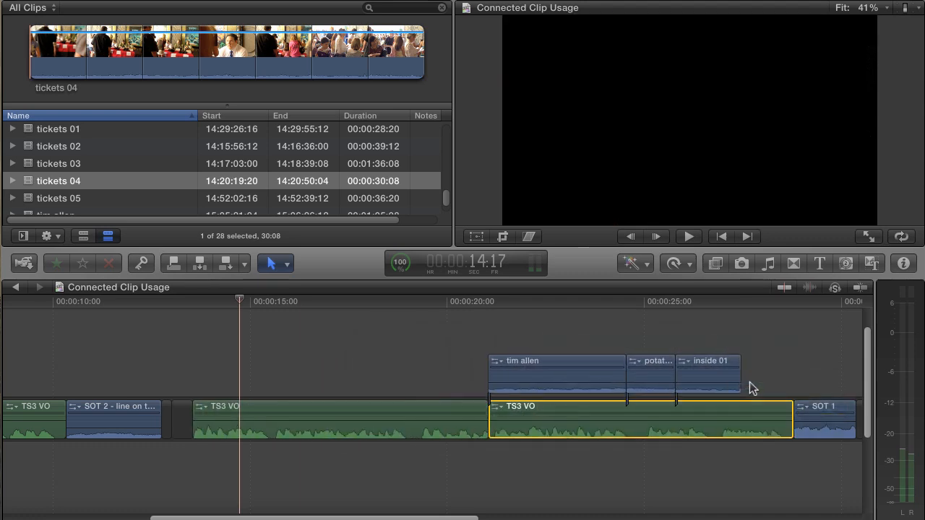
mouse_move(583, 411)
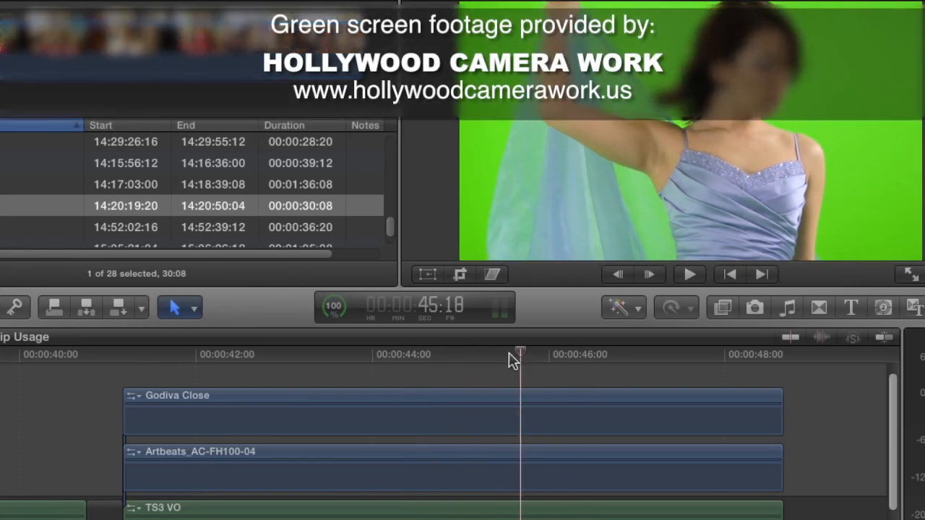
Step: Show the video Effects browser next to the Connected Clip Usage timeline
click(722, 307)
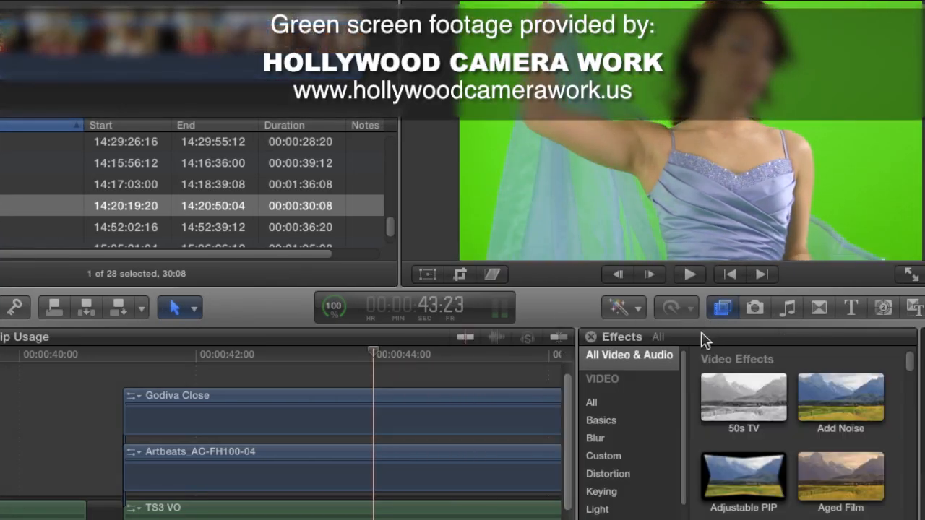
click(600, 492)
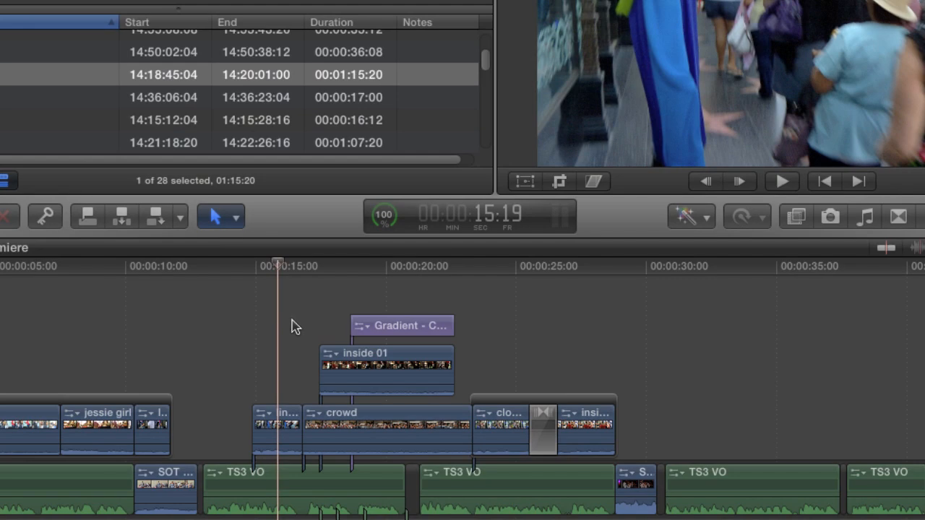
mouse_move(275, 315)
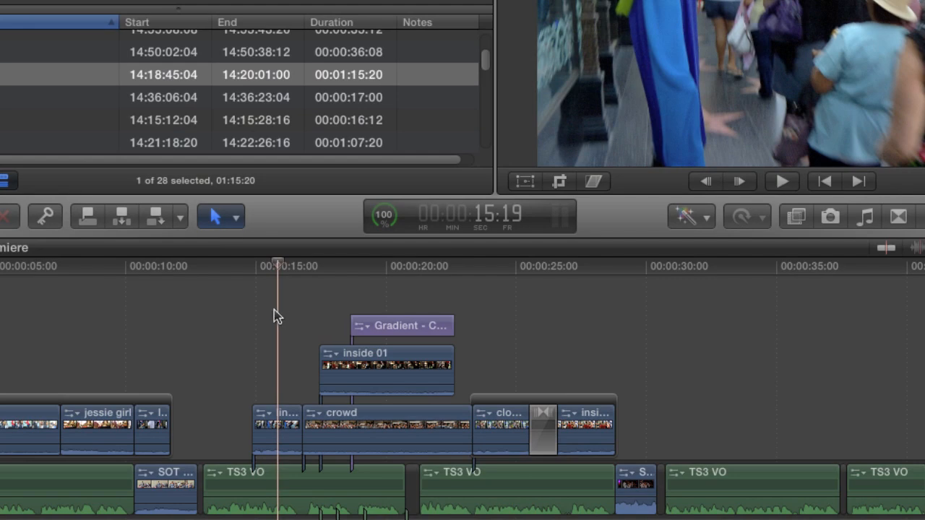
mouse_move(287, 302)
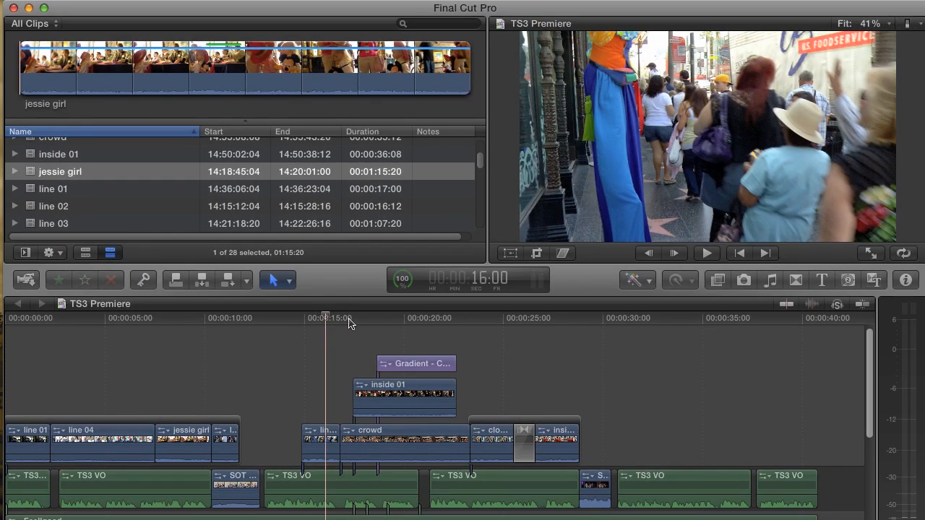
Step: Preview the footage between 16 and 22 seconds and select the Gradient title above inside 01
click(463, 318)
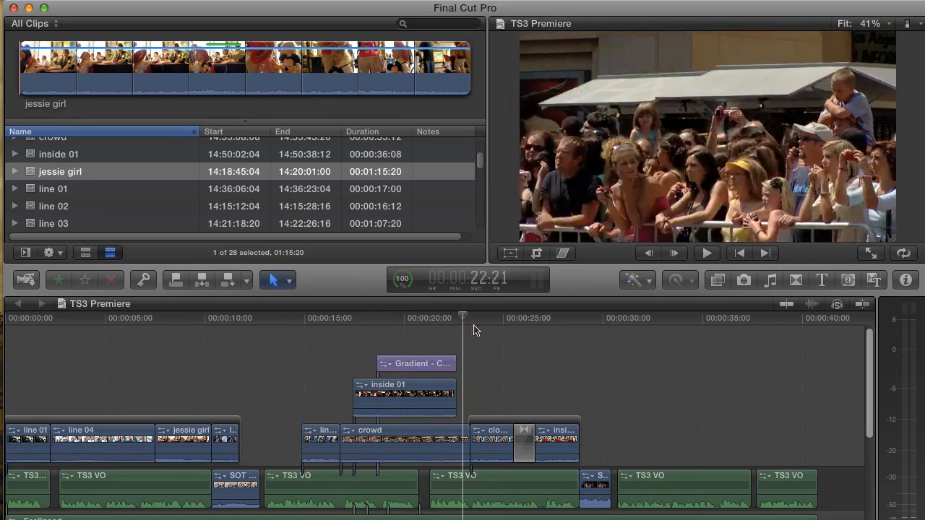
click(369, 329)
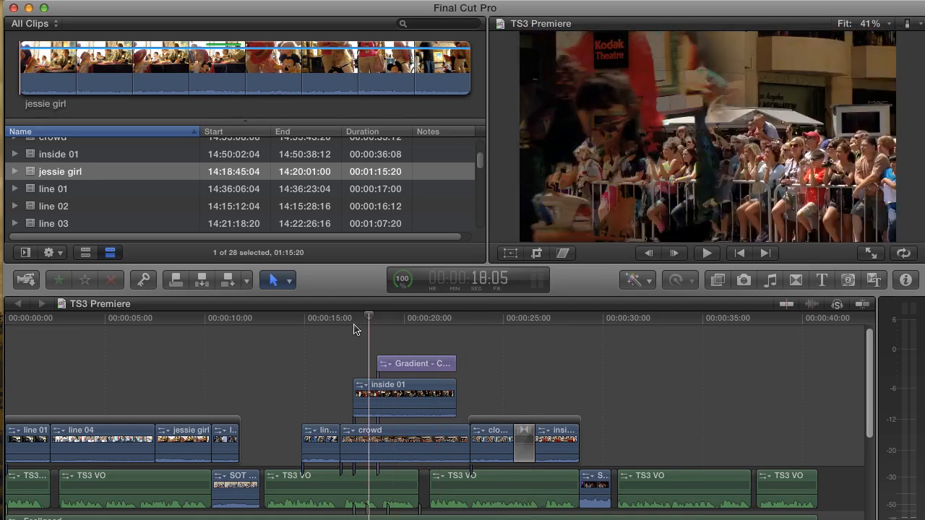
click(512, 318)
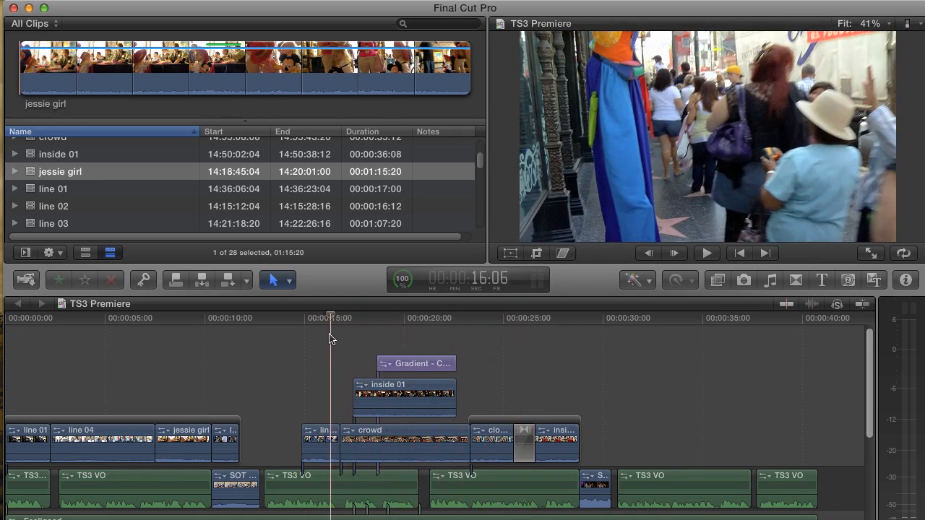
click(402, 397)
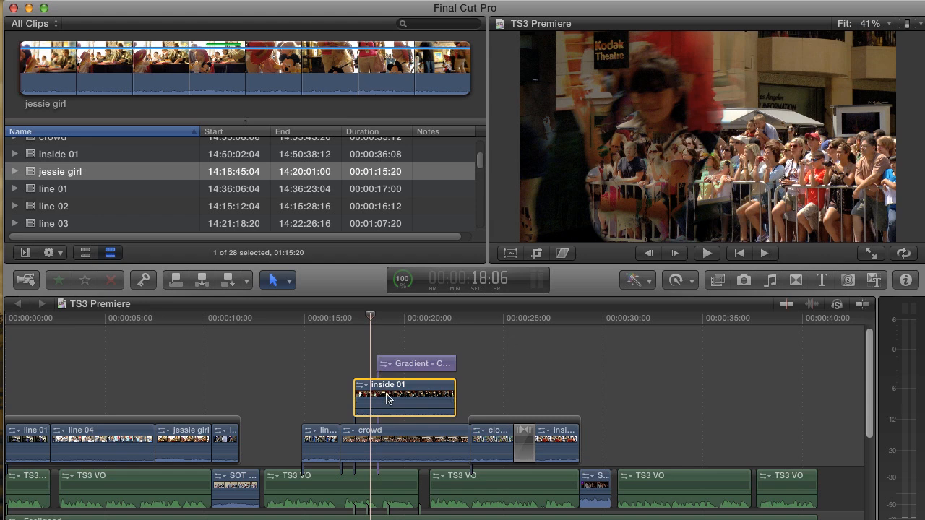
mouse_move(635, 104)
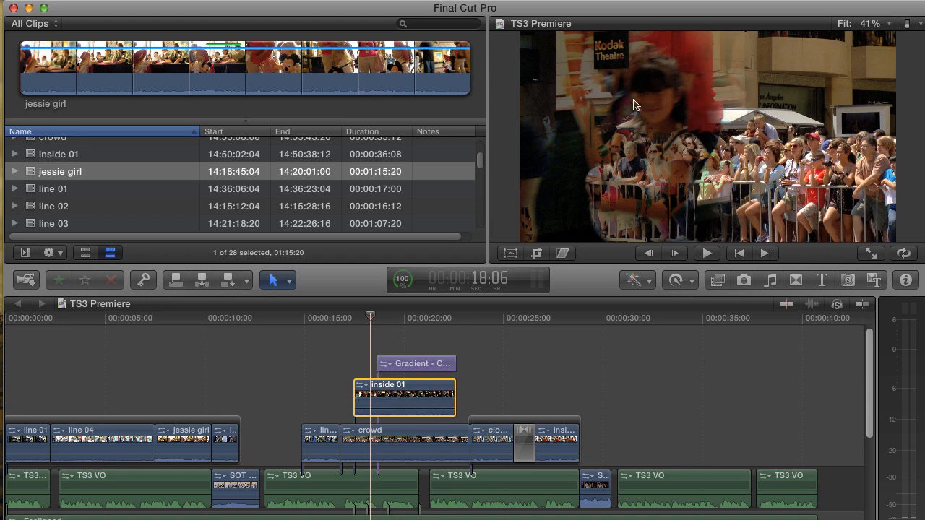
drag(370, 318, 390, 318)
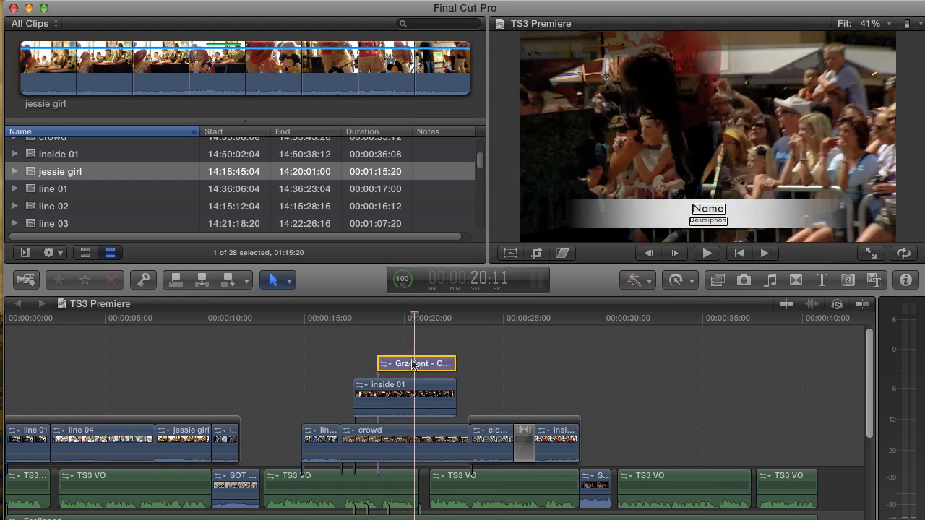
click(499, 440)
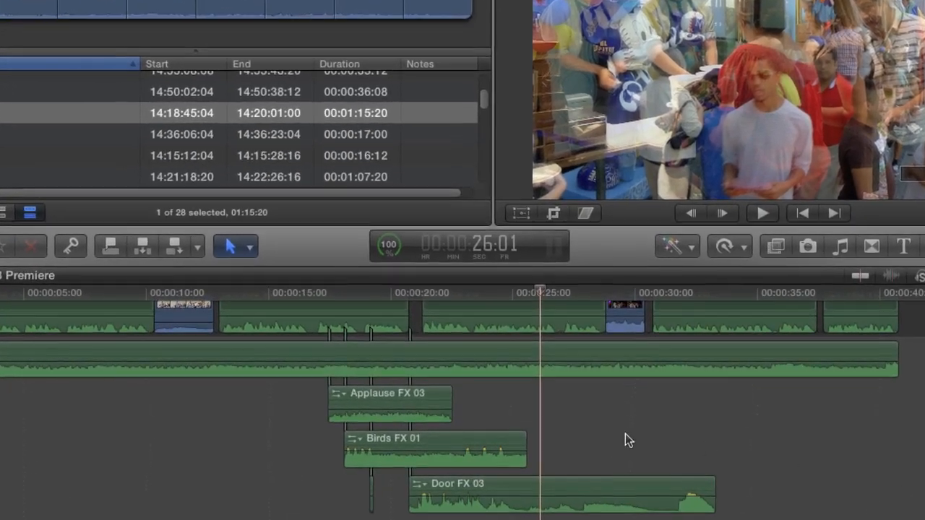
Step: Drag the Door FX 03 volume line down from -5 dB to -8 dB
click(318, 372)
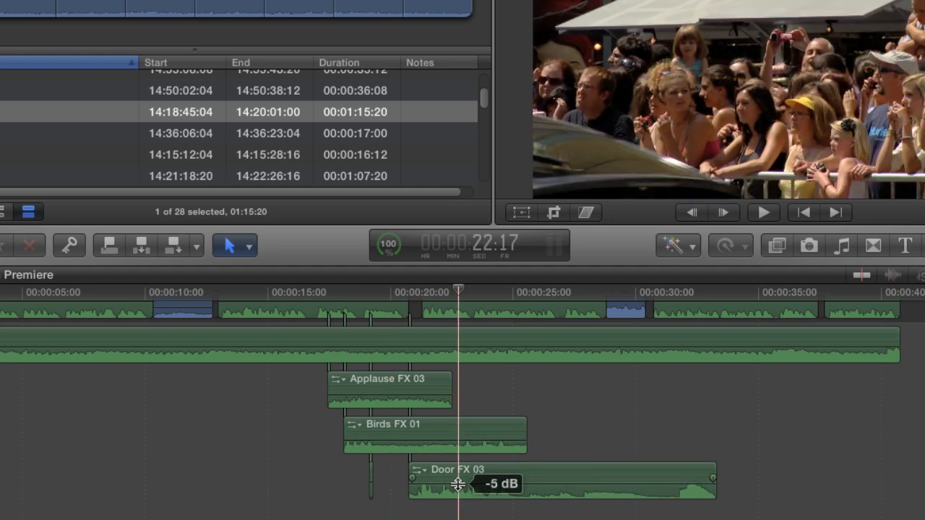
drag(457, 484, 467, 486)
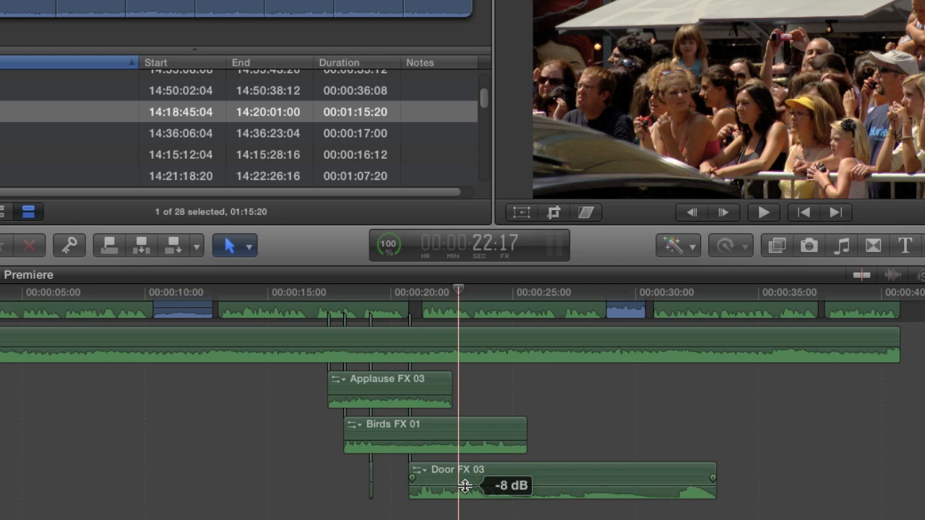
drag(463, 485, 468, 485)
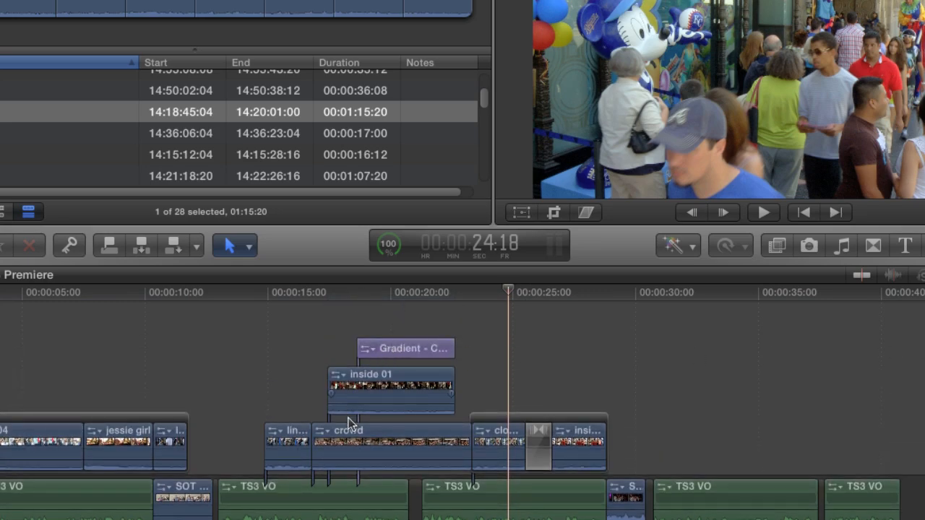
Step: Select the crowd-shot b-roll with its title and sound effects, and nest them with Option-G
click(337, 292)
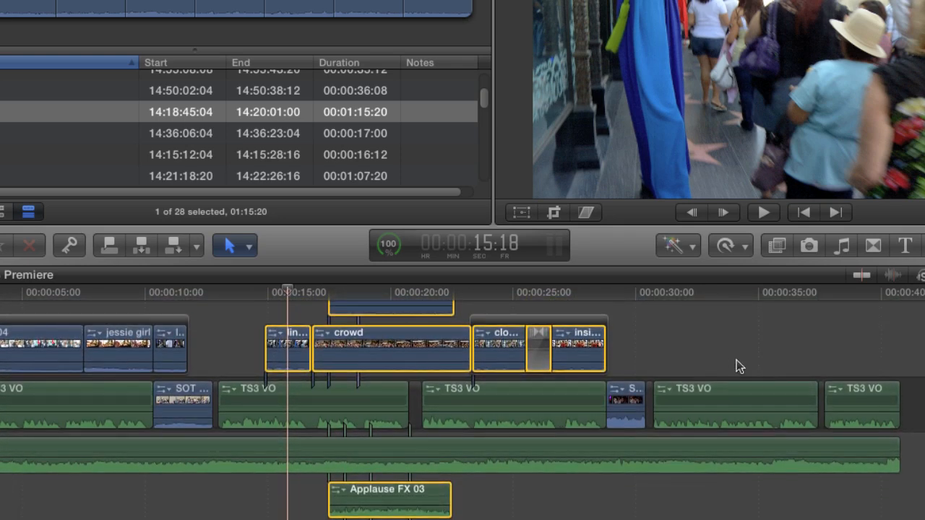
key(OPT+G)
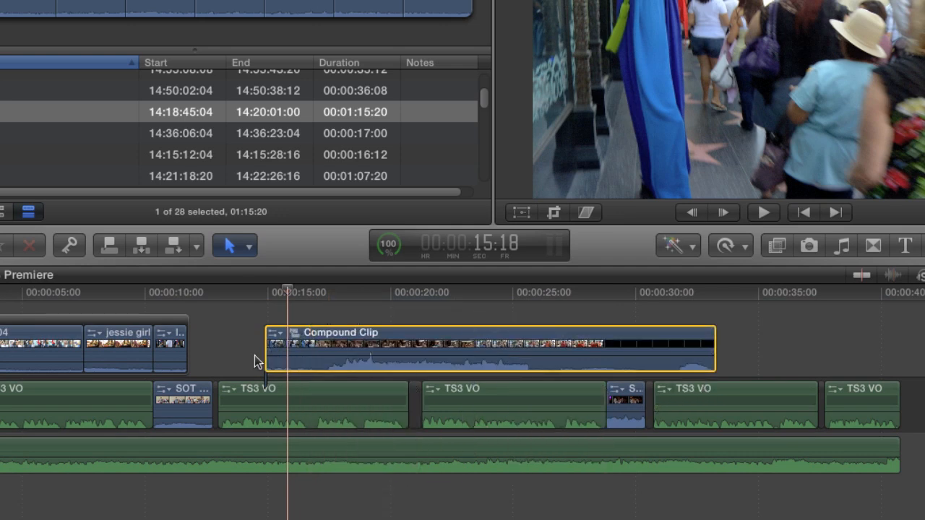
mouse_move(294, 315)
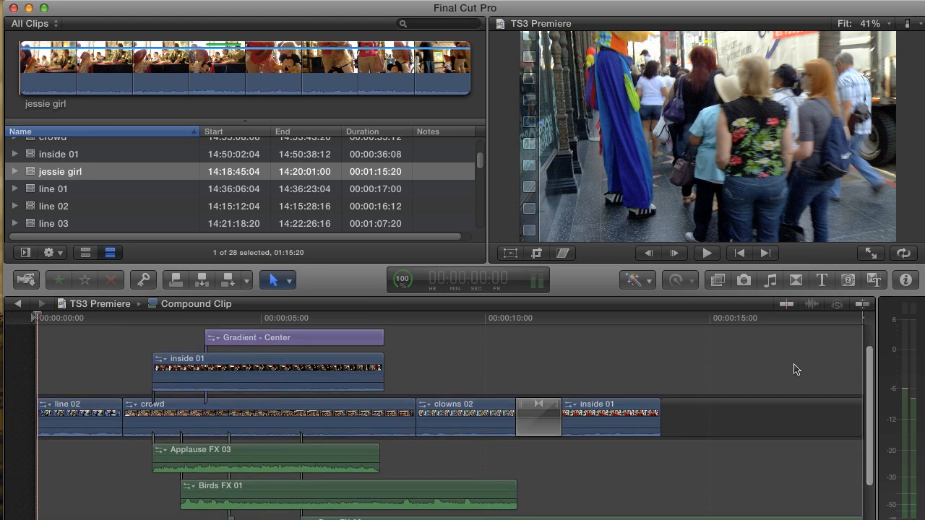
mouse_move(481, 416)
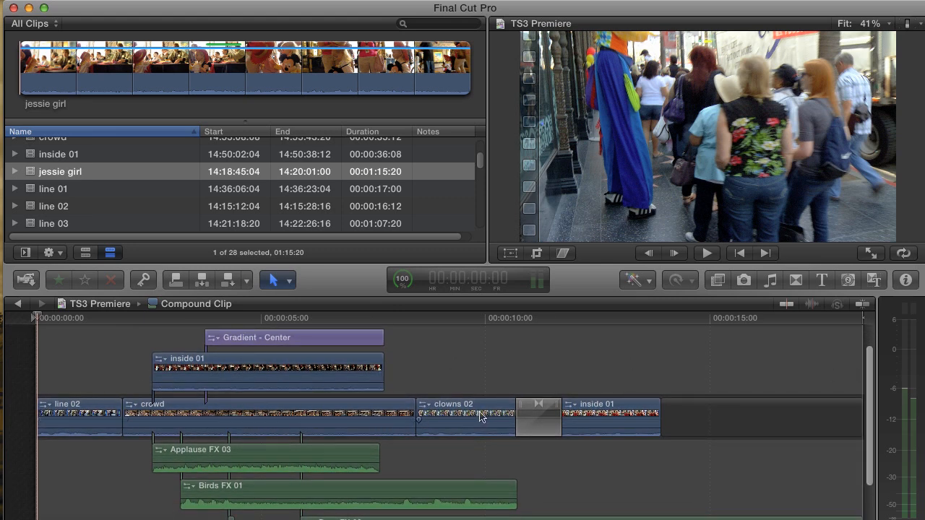
mouse_move(461, 421)
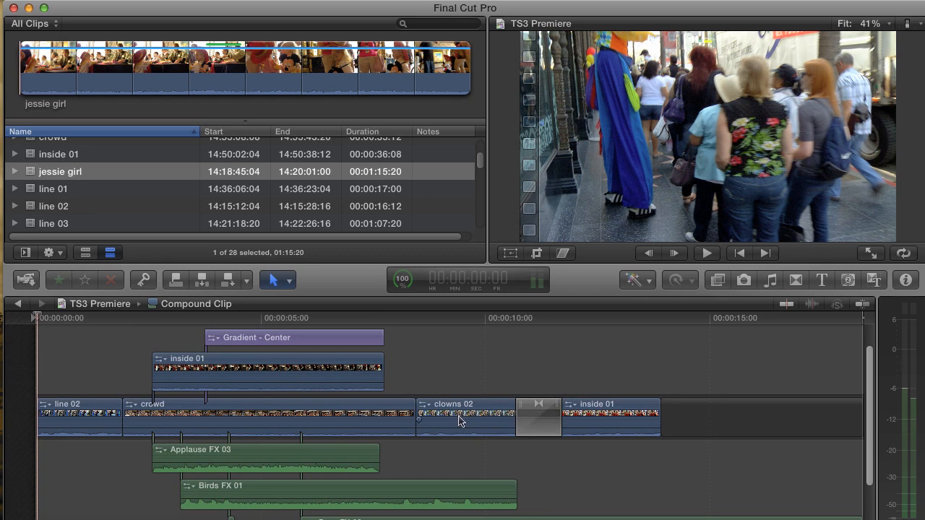
mouse_move(867, 419)
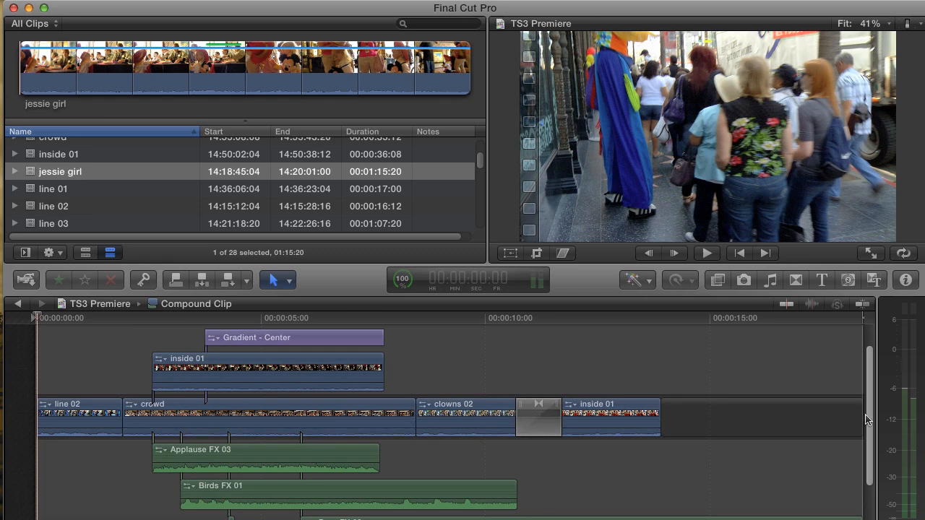
Step: Drag the nested sound-effects volume line up to +5 dB
scroll(down, 3)
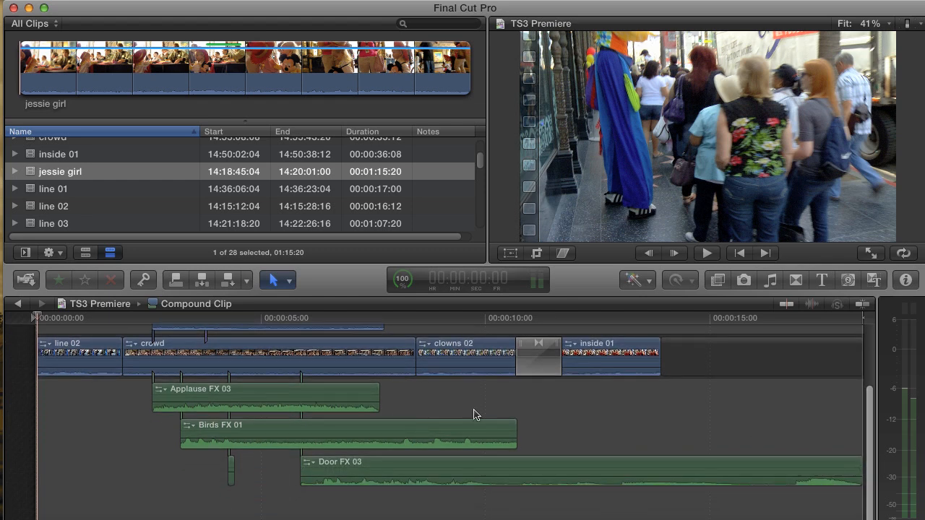
click(474, 415)
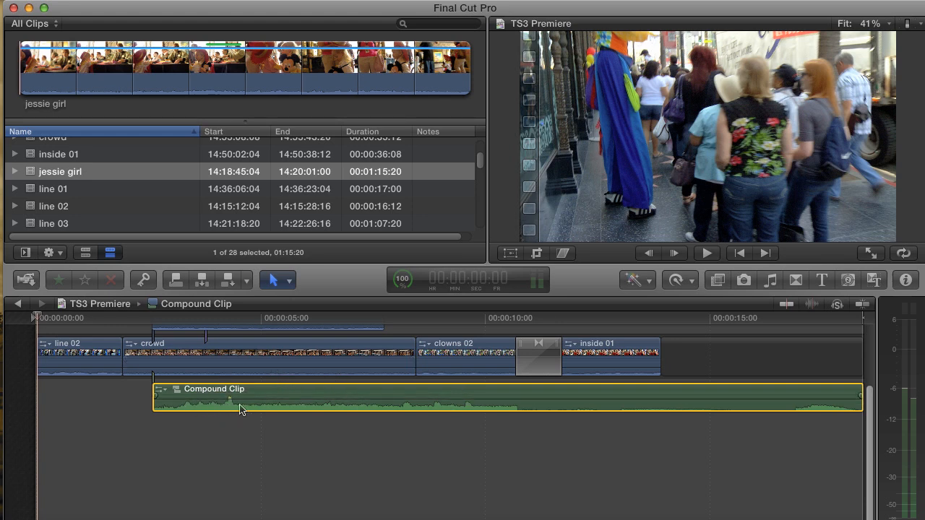
mouse_move(212, 402)
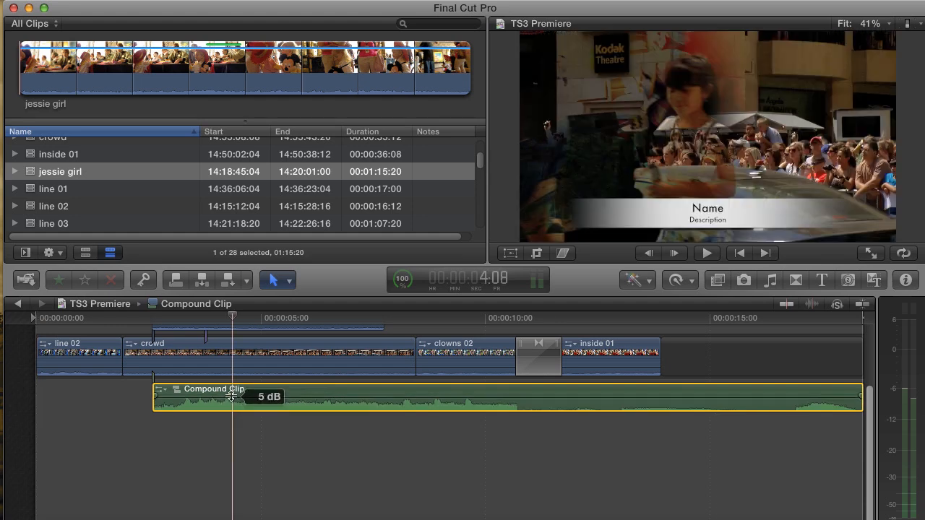
drag(231, 397, 231, 401)
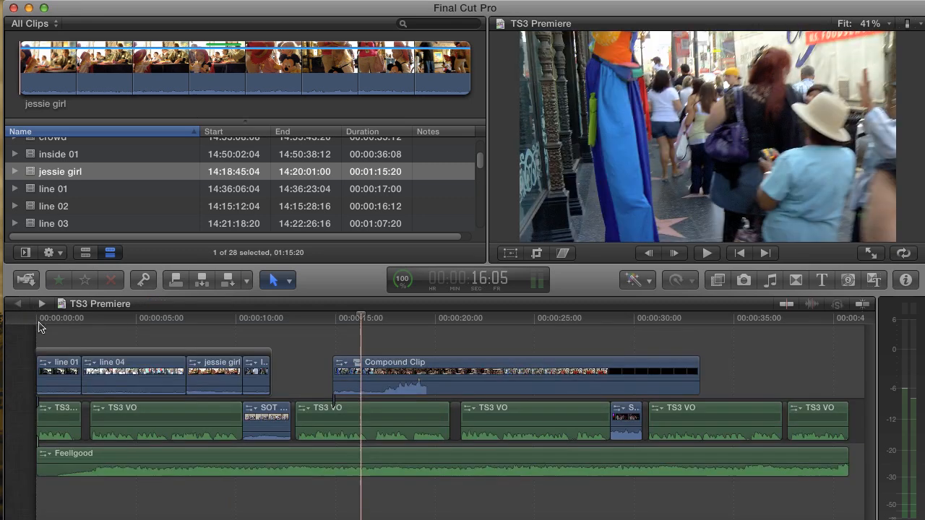
mouse_move(355, 343)
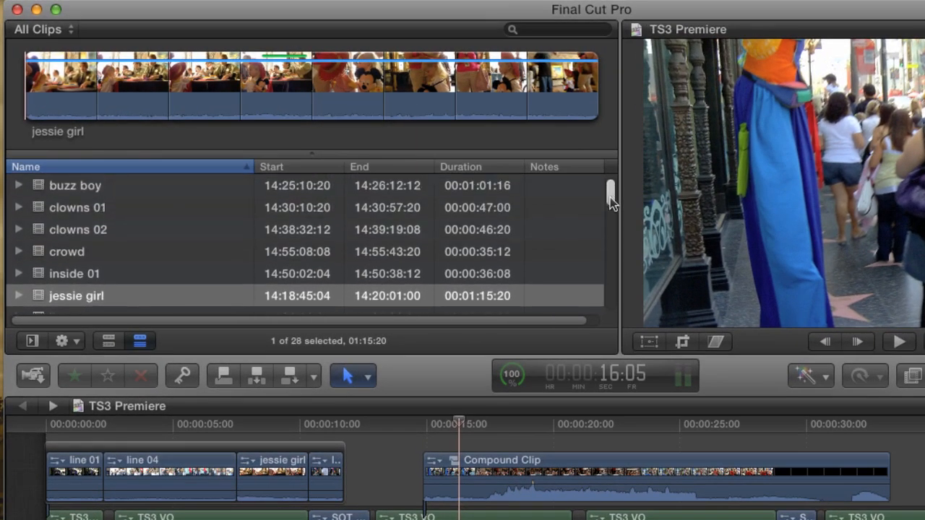
Step: Preview line 01, 06 and 02, then group the seven line clips with Option-G
scroll(down, 3)
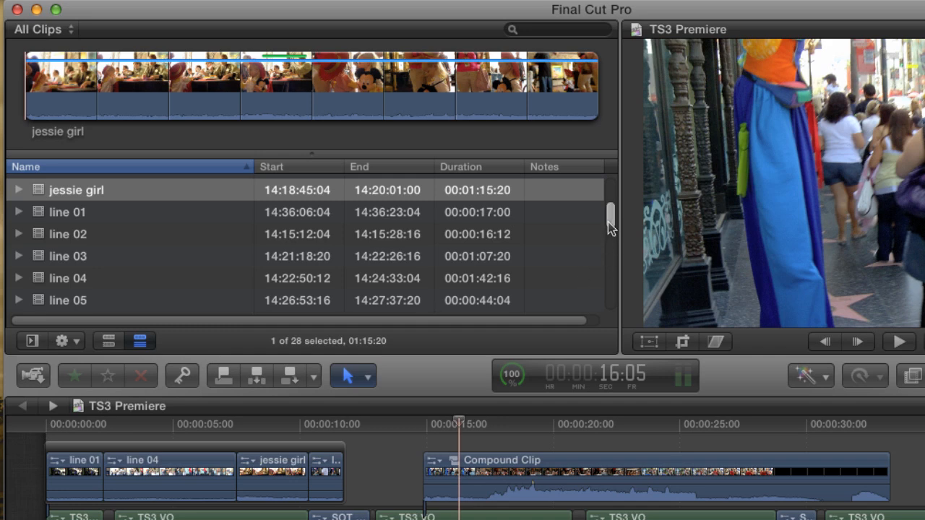
click(67, 205)
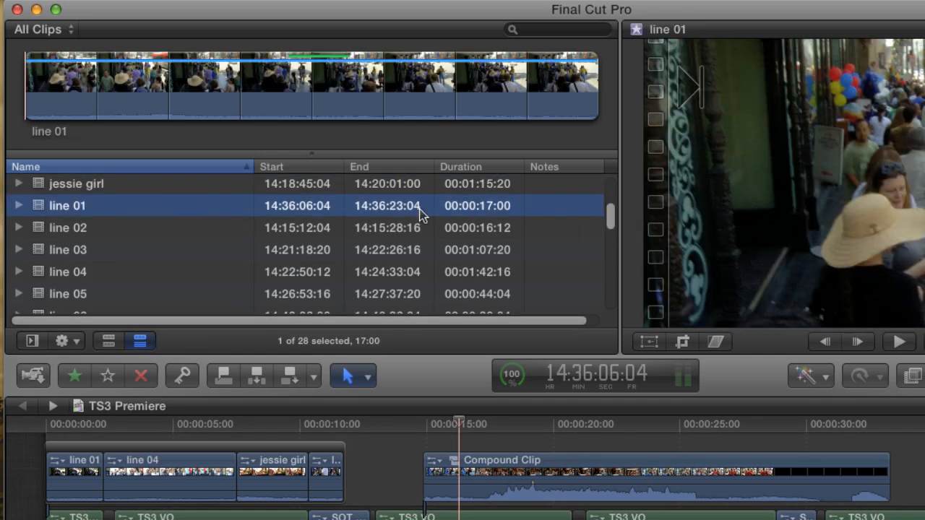
scroll(down, 3)
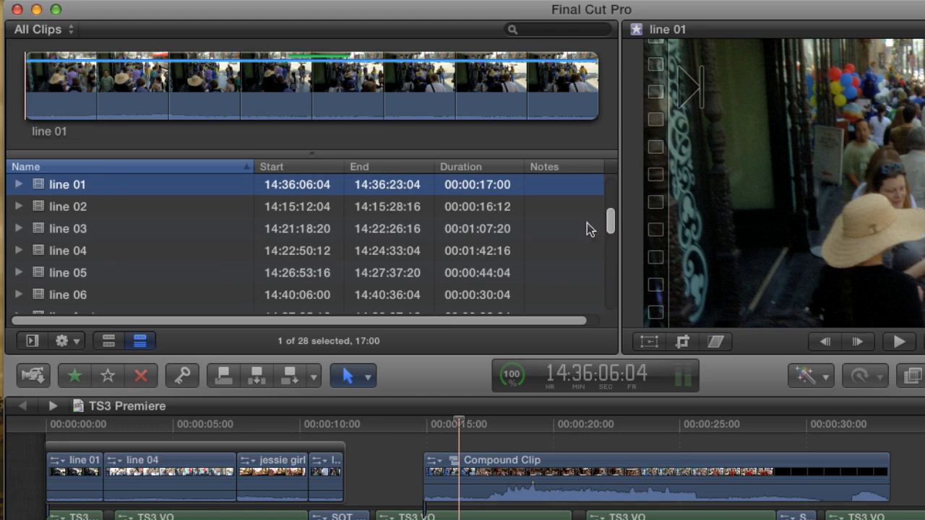
click(66, 295)
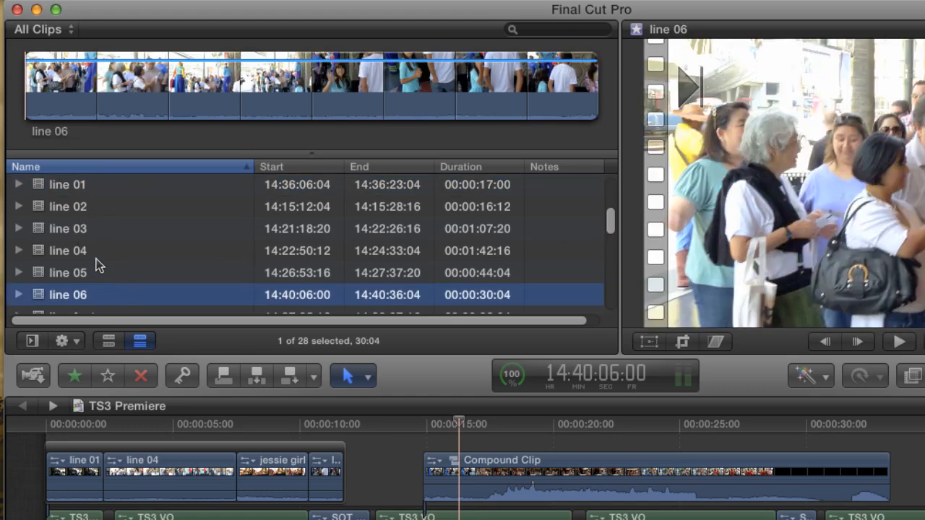
click(67, 206)
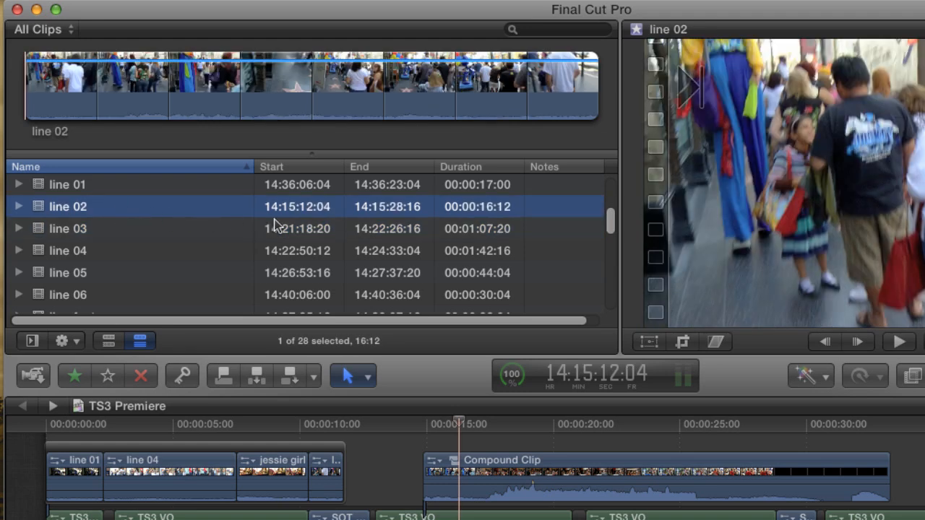
mouse_move(173, 195)
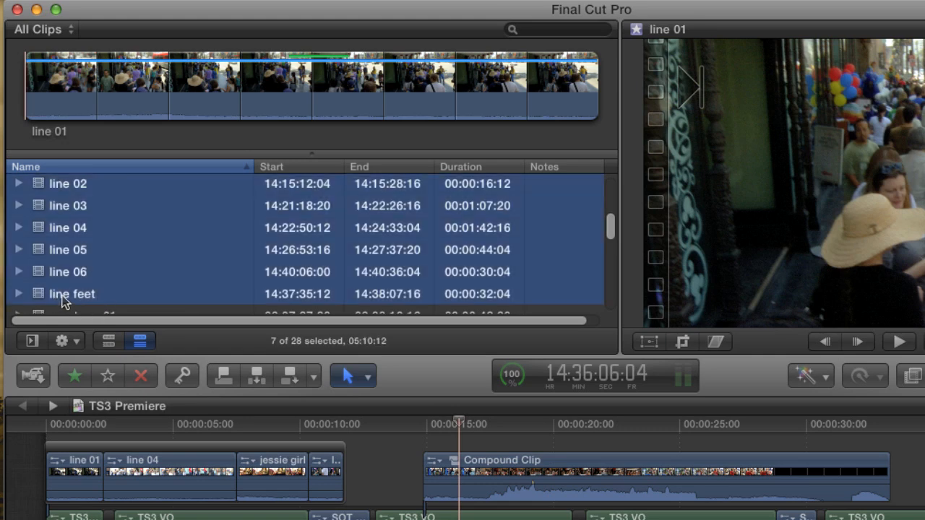
scroll(down, 3)
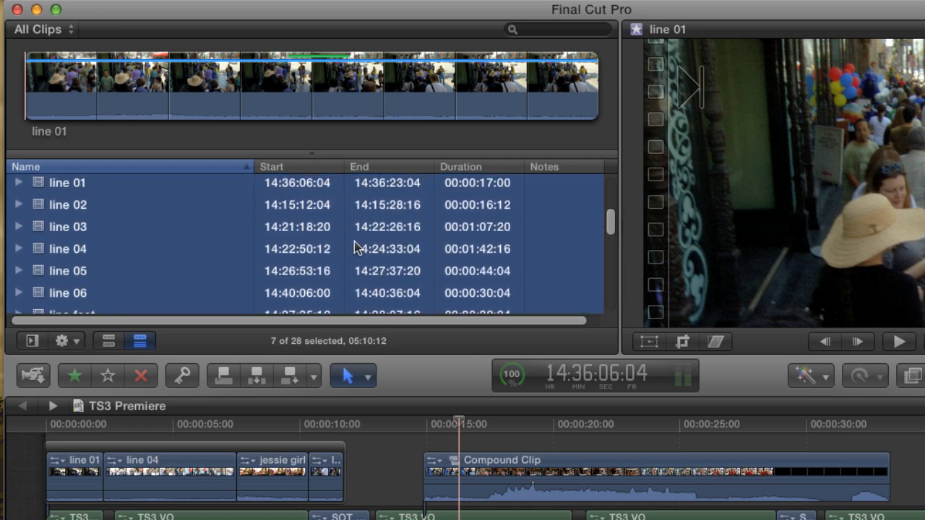
key(opt+g)
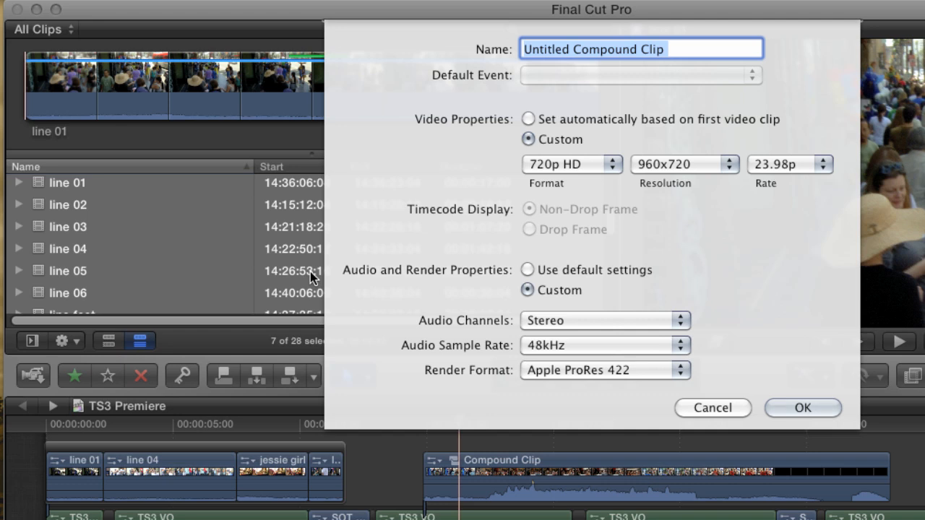
Step: Name the new compound clip 'Line Broll' and confirm it
text(L)
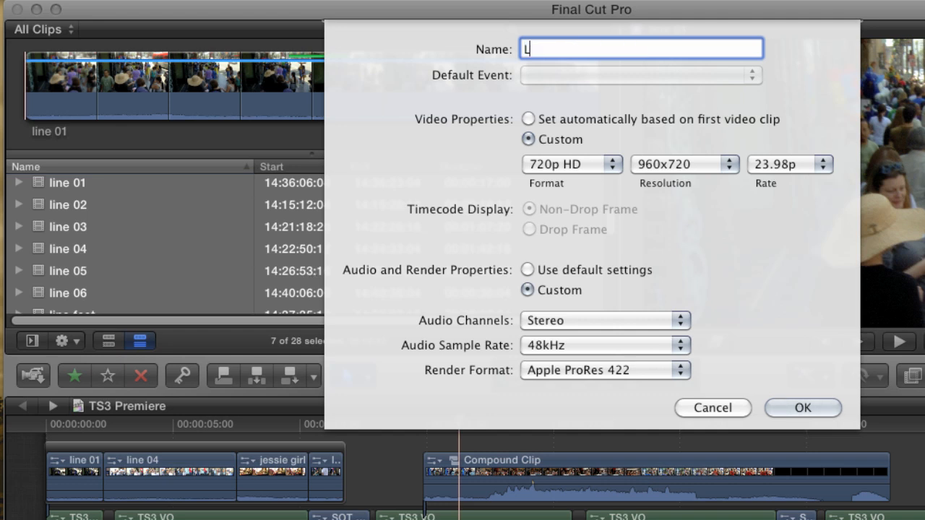
text(ine Broll)
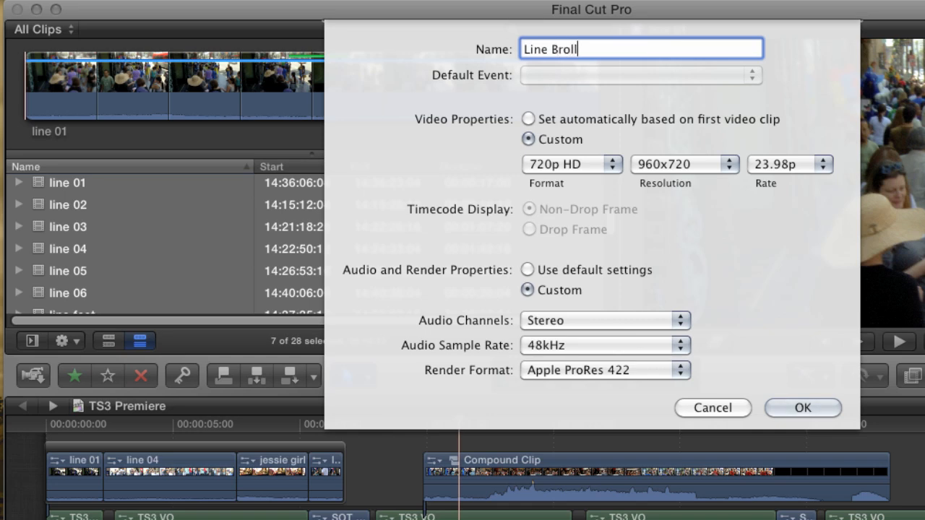
click(818, 408)
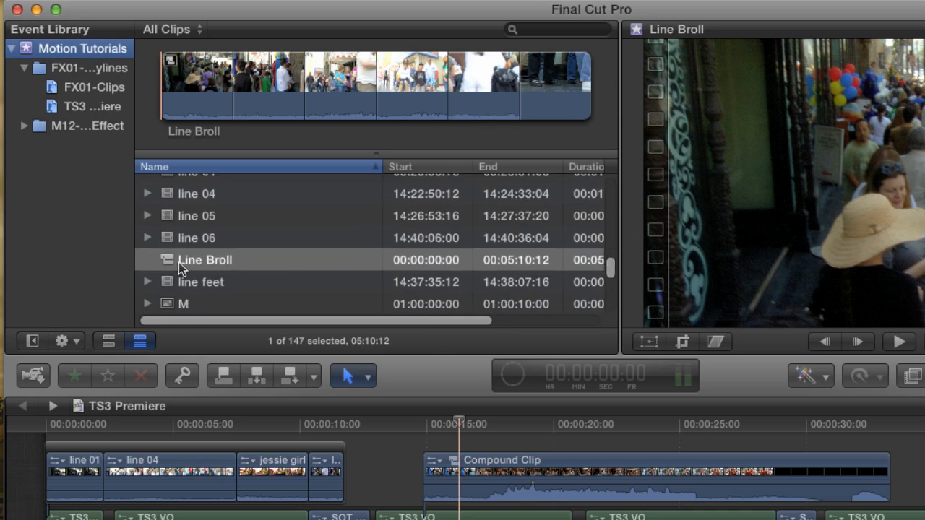
Step: Copy Line Broll into the TS3 event and open its seven line clips
drag(204, 259, 94, 106)
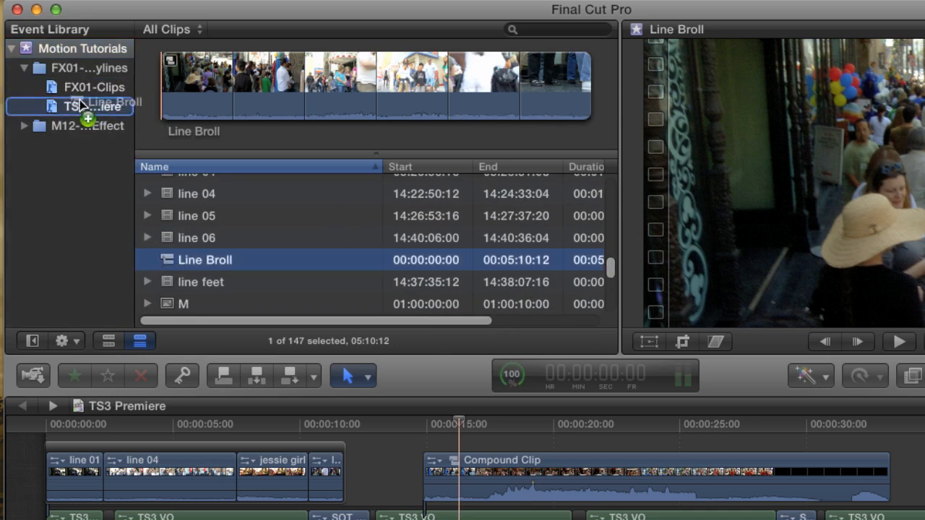
click(72, 106)
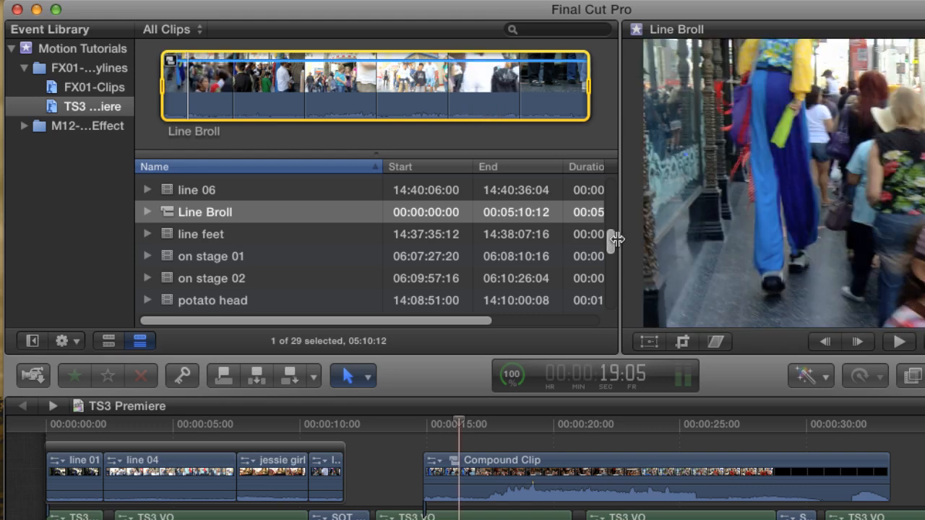
scroll(down, 3)
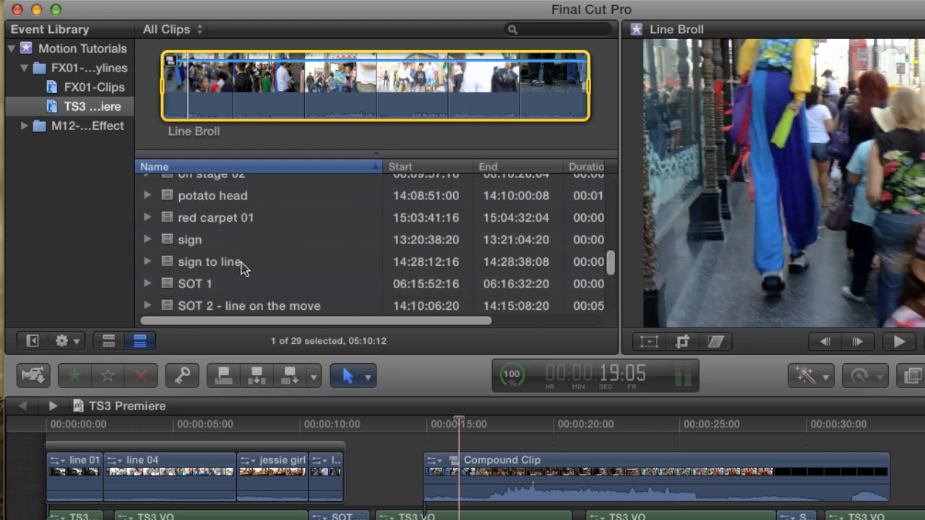
click(209, 261)
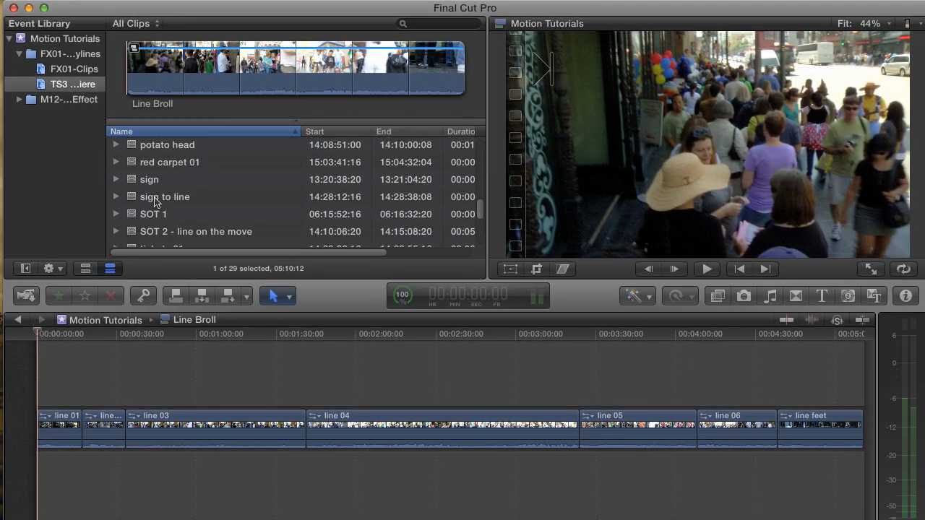
Step: Preview sign to line, go back to TS3 Premiere, then preview Line Broll
click(164, 196)
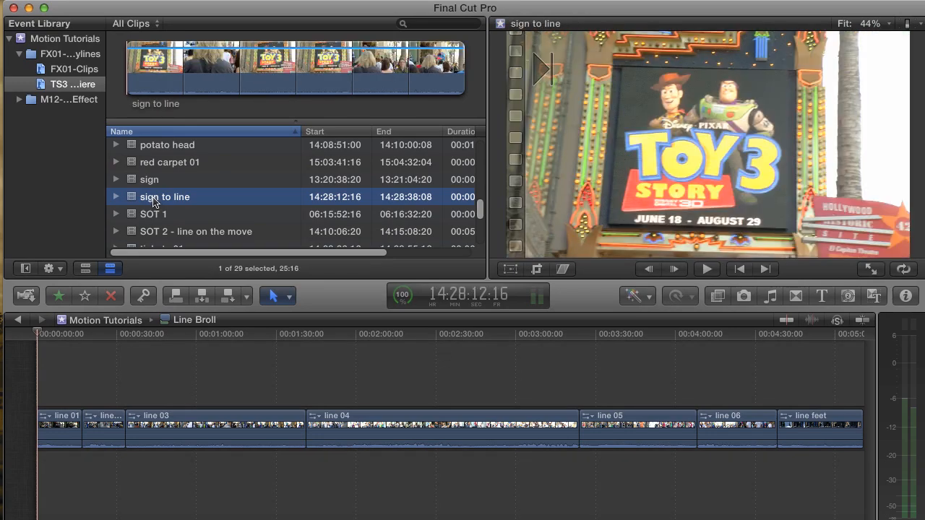
key(e)
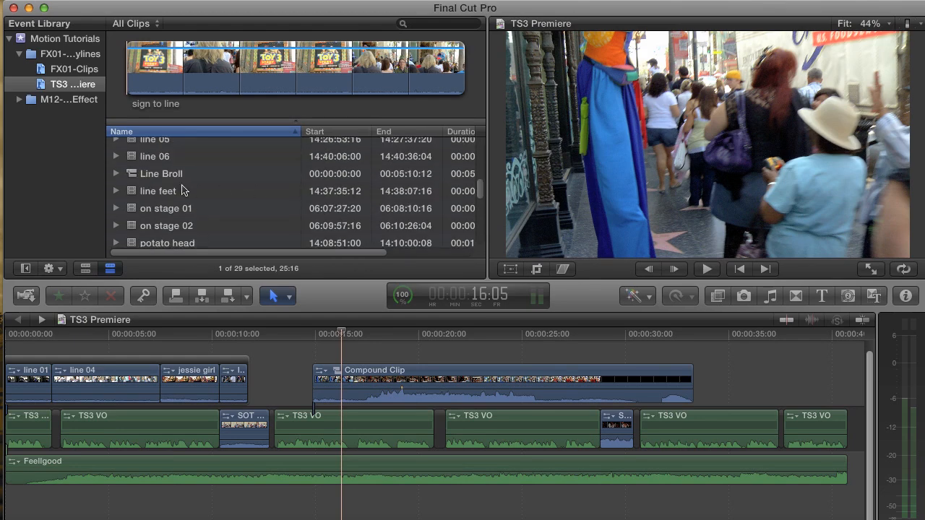
click(161, 173)
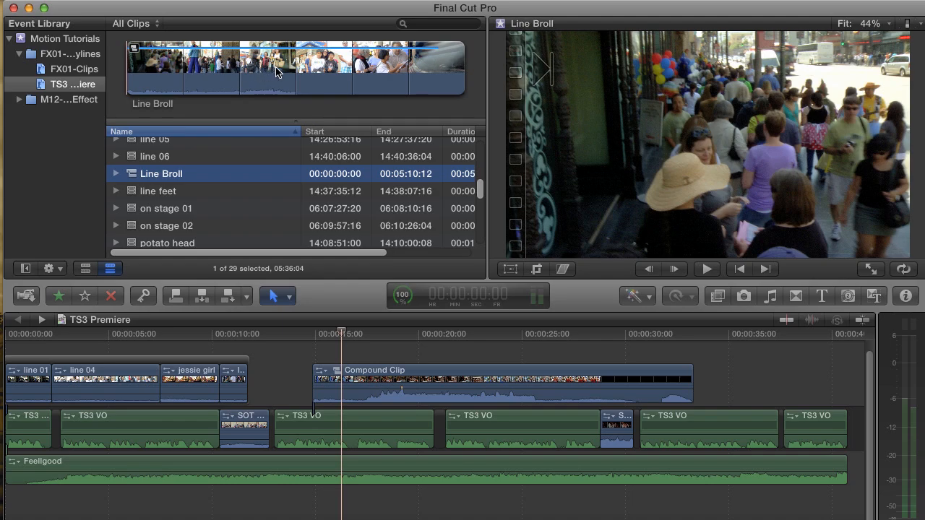